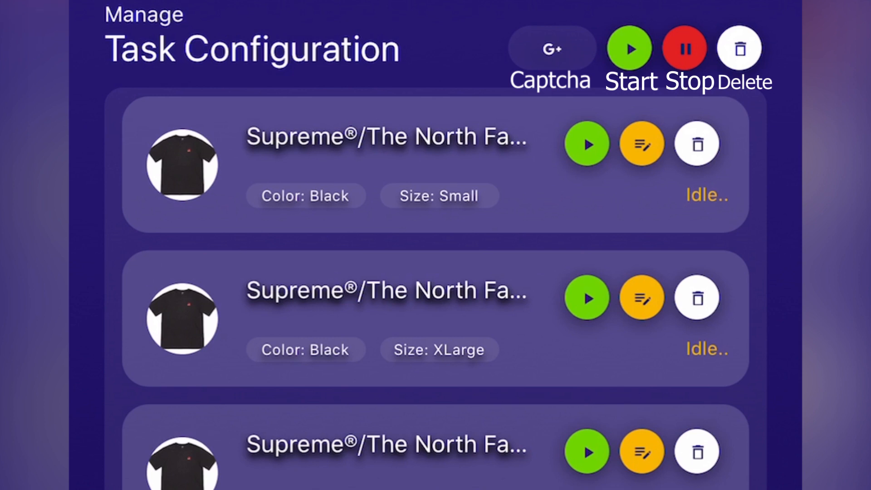
- Start the configured tasks, then bring up the first +north,+statue sweater task for editing
click(629, 47)
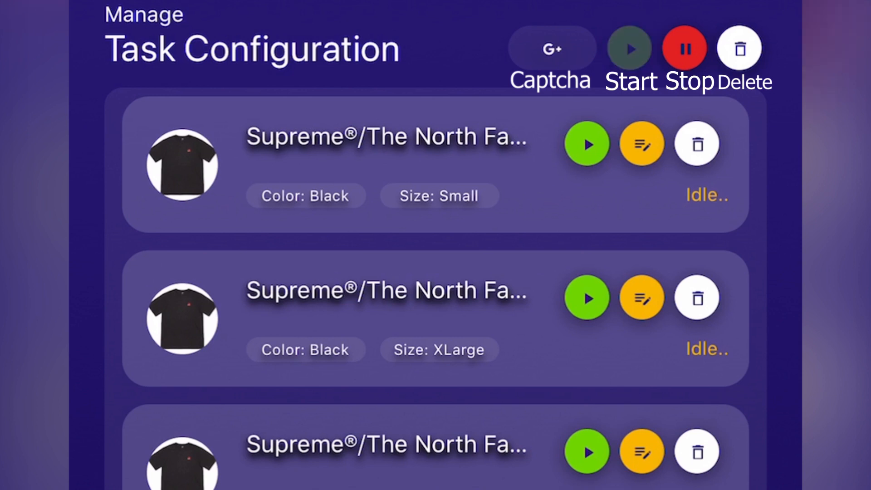
click(628, 47)
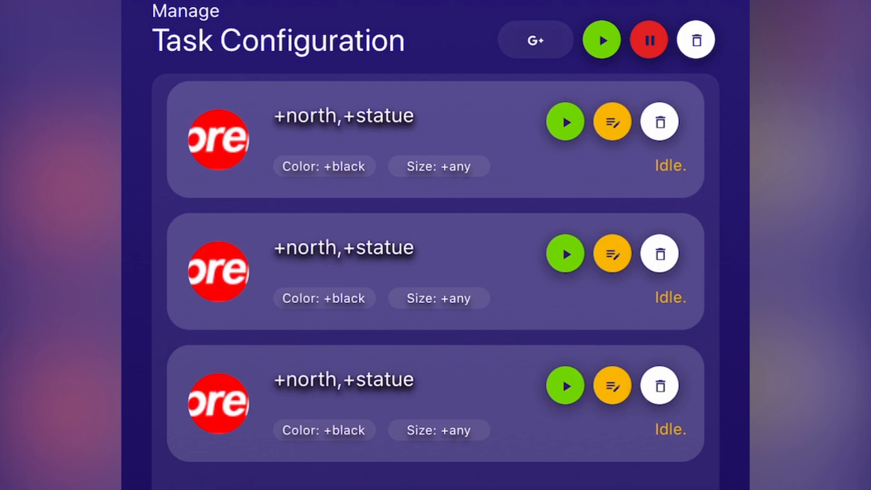
click(565, 121)
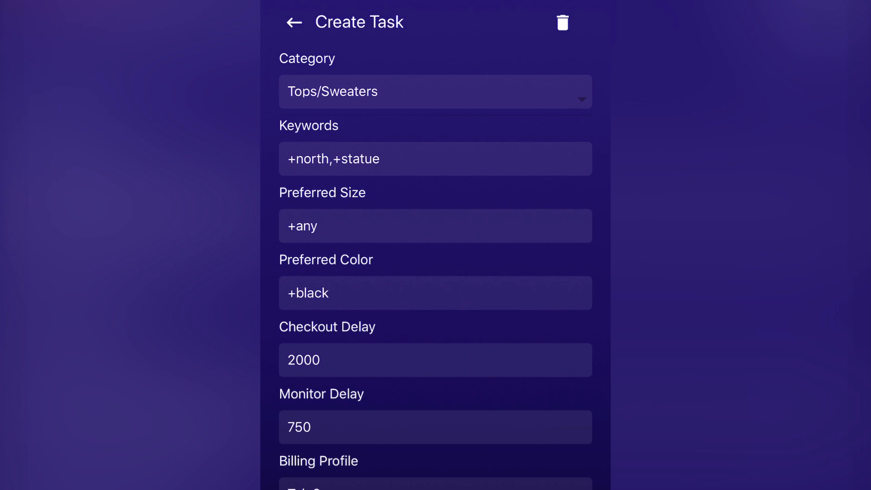
- Set the task's preferred colour to +blue and checkout delay to 1200, then adjust the monitor delay
click(434, 293)
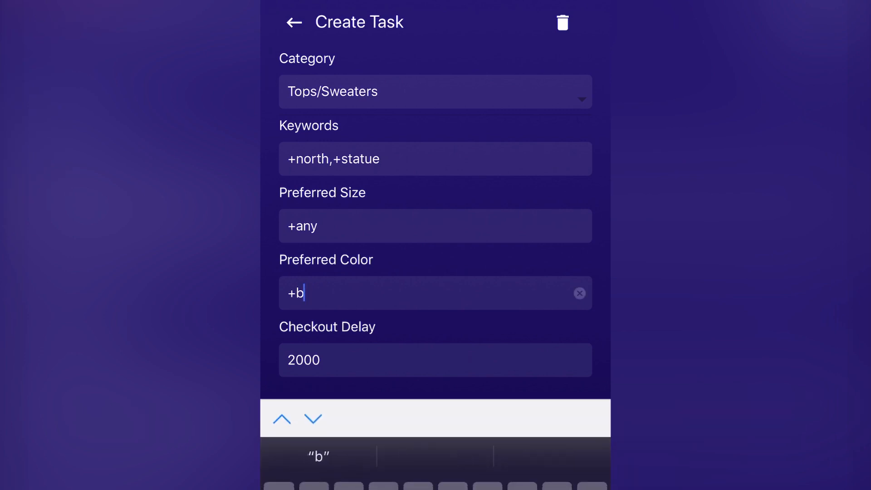
text(lu)
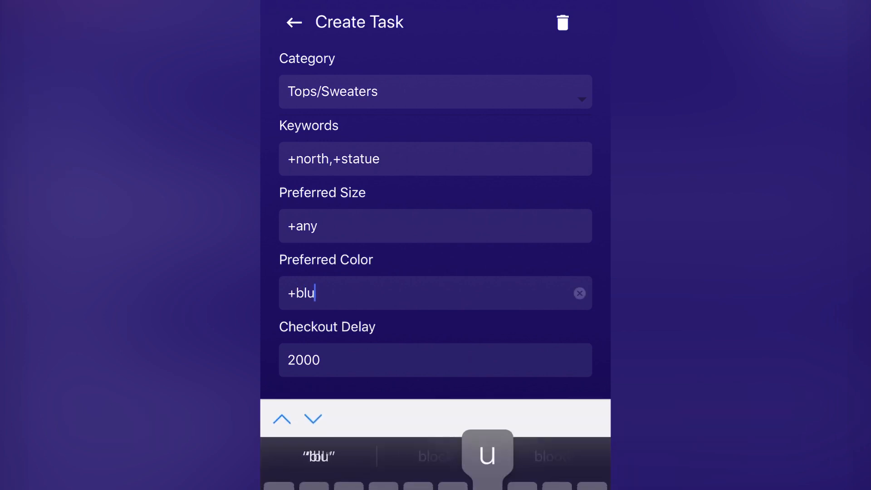
text(e)
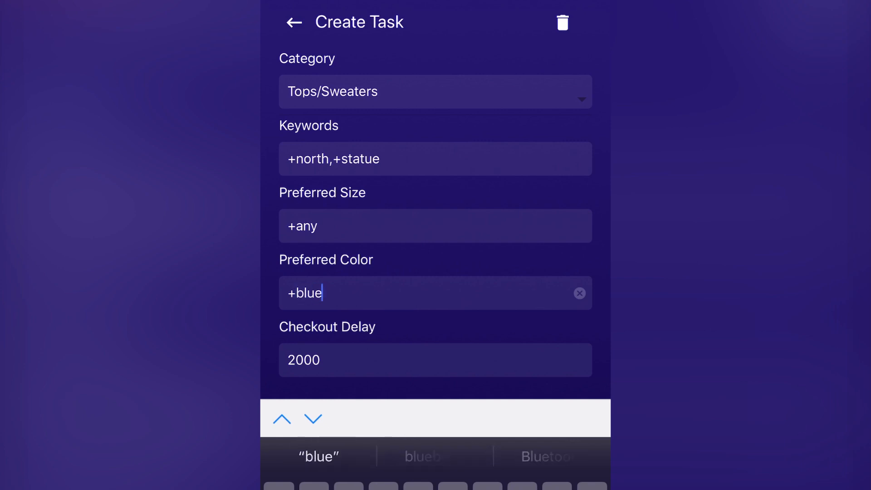
click(434, 359)
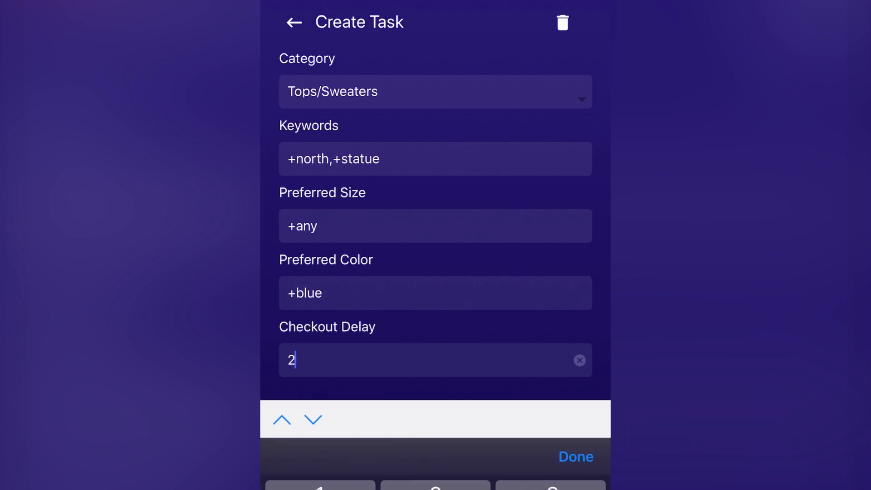
text(200)
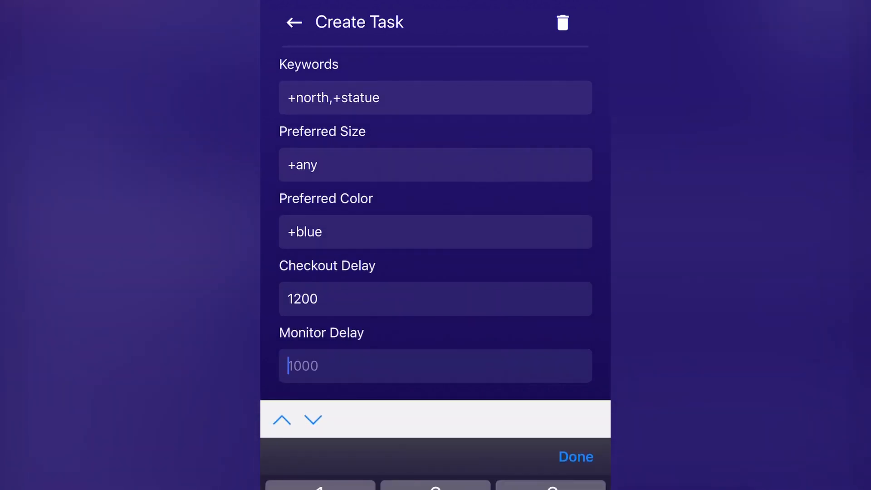
text(250)
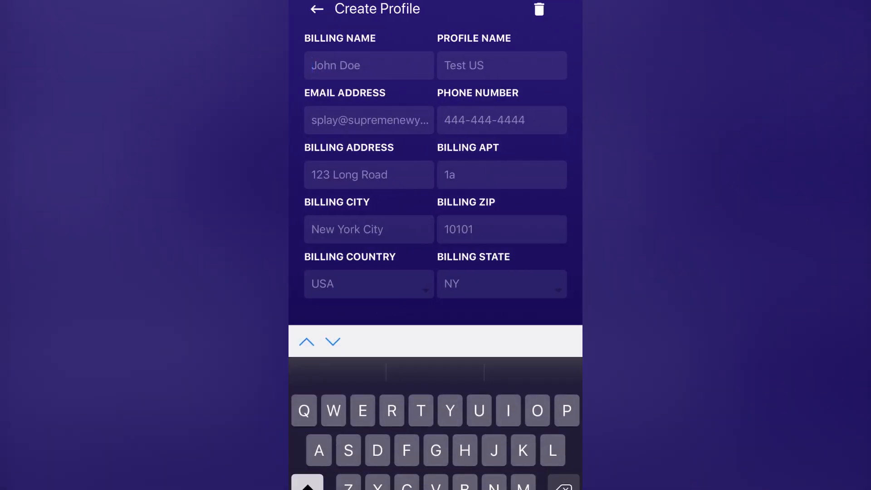
- Enter billing name Roger, the profile name, the email address and phone number 55555
text(Roger)
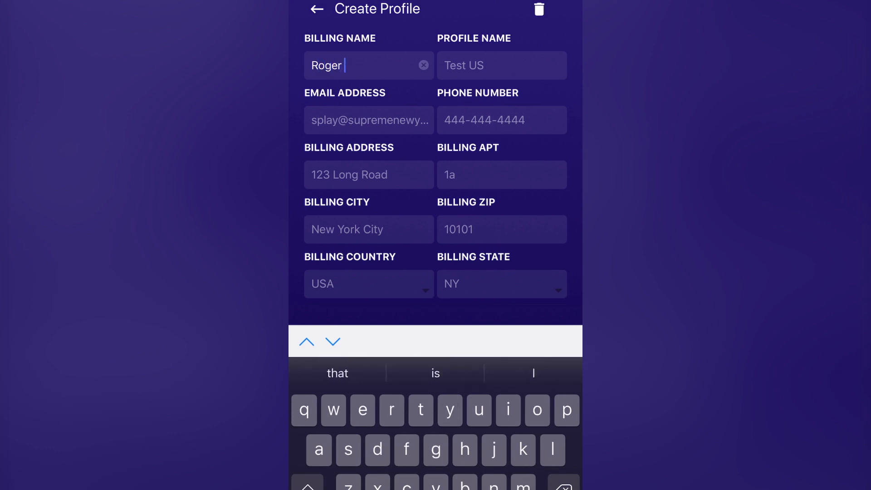
click(308, 483)
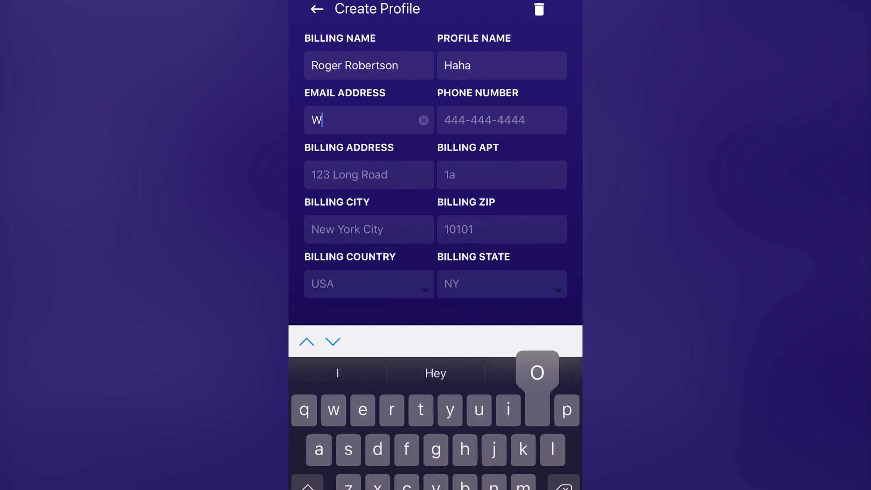
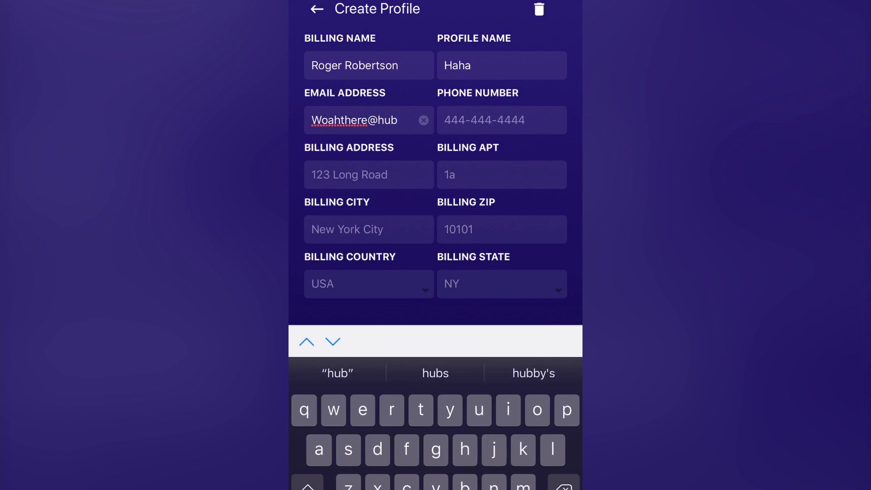
click(502, 120)
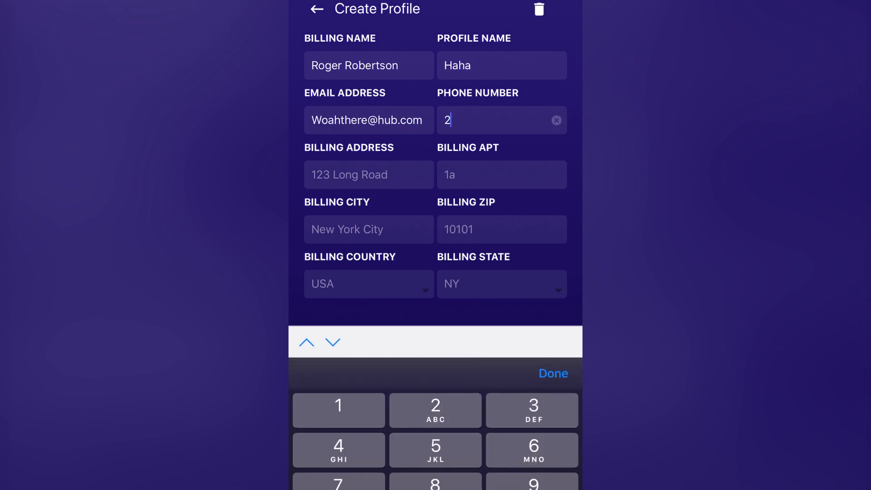
text(5555555555)
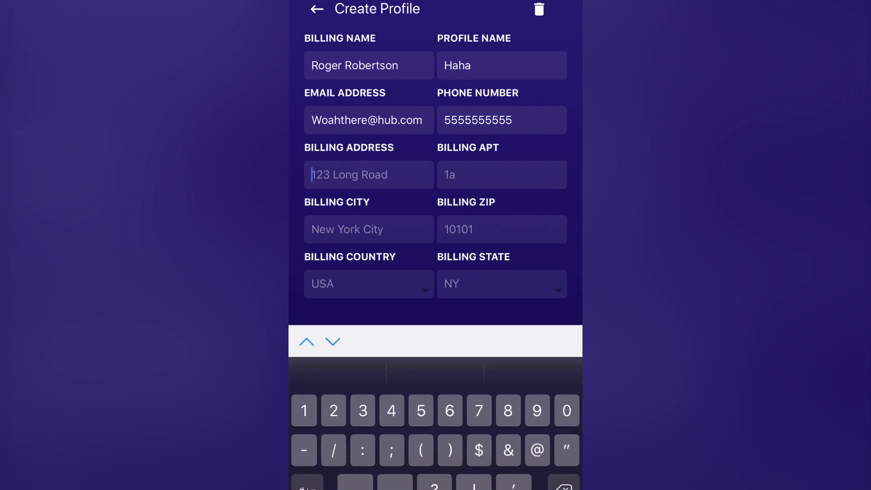
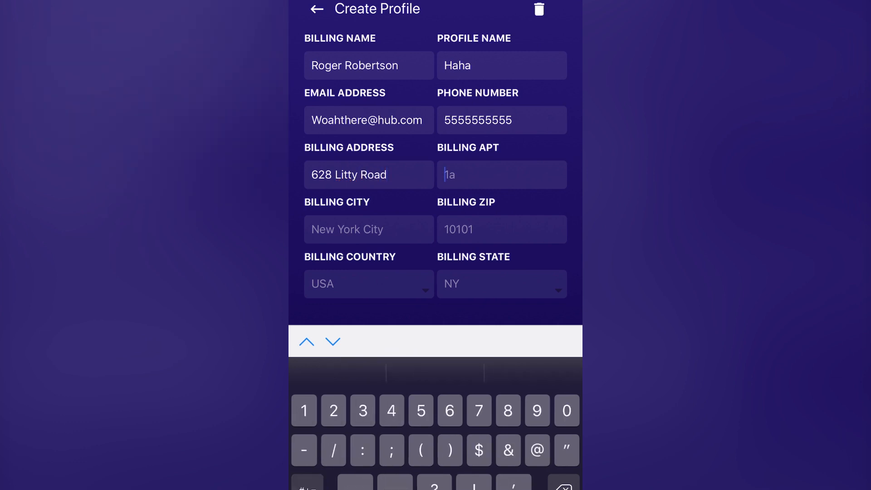
text(u)
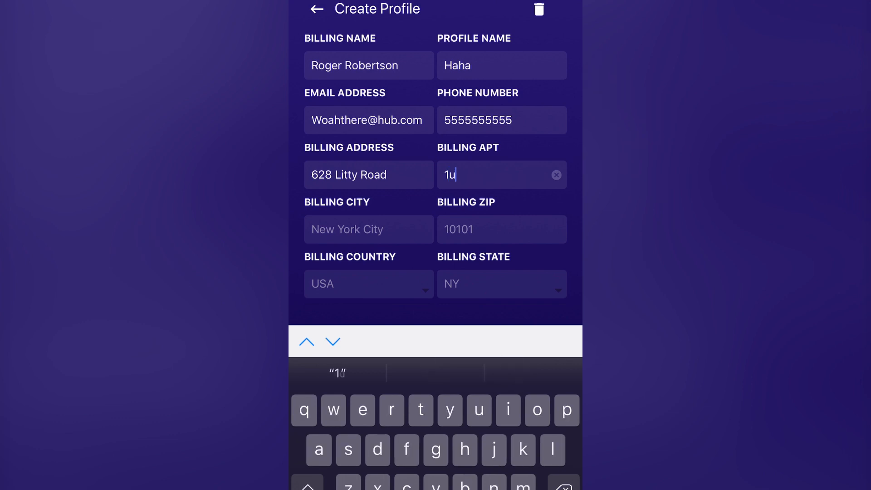
click(369, 229)
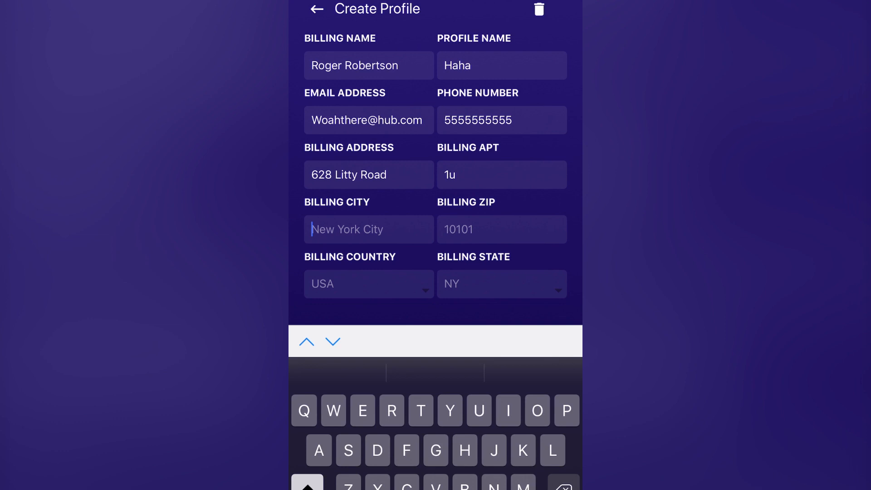
text(Los A)
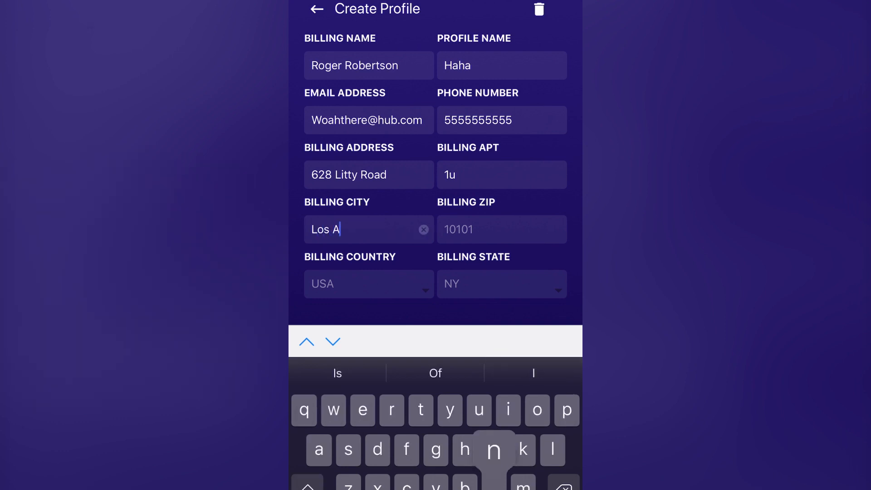
click(501, 229)
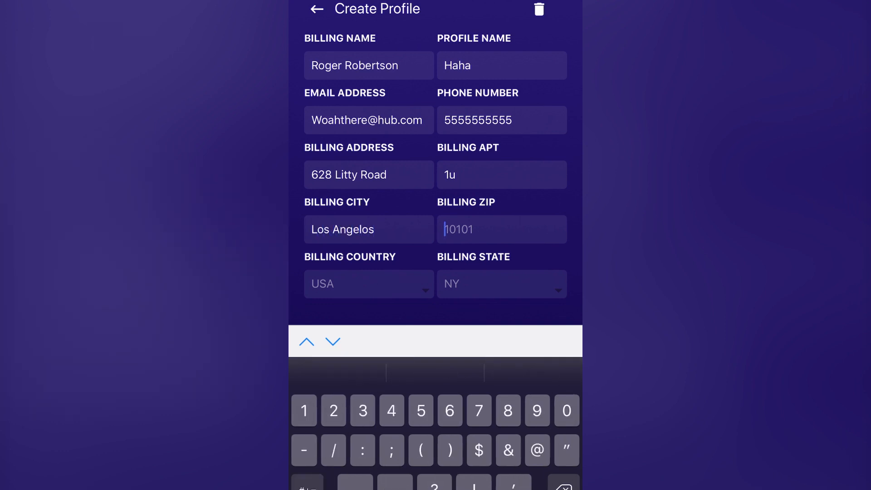
text(37292)
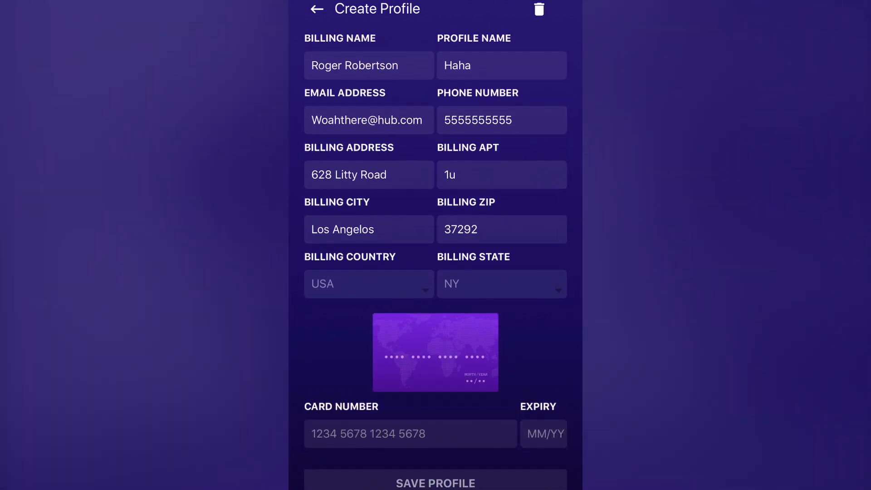
click(368, 283)
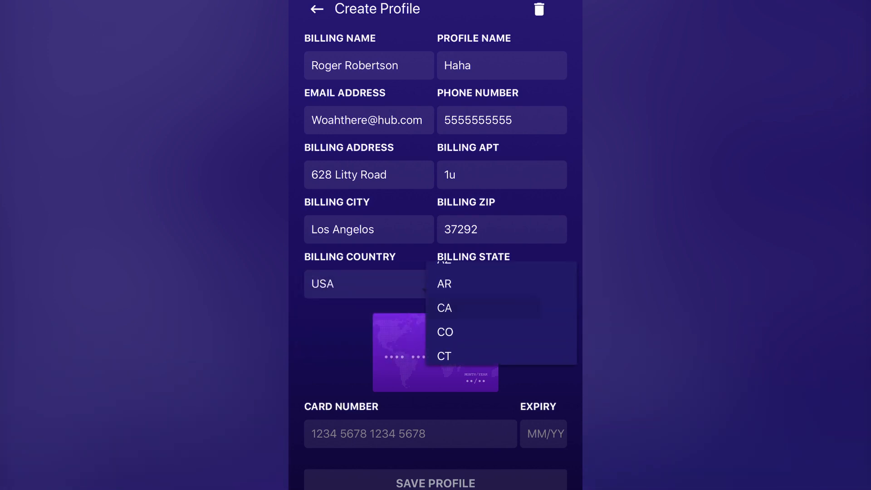
click(444, 308)
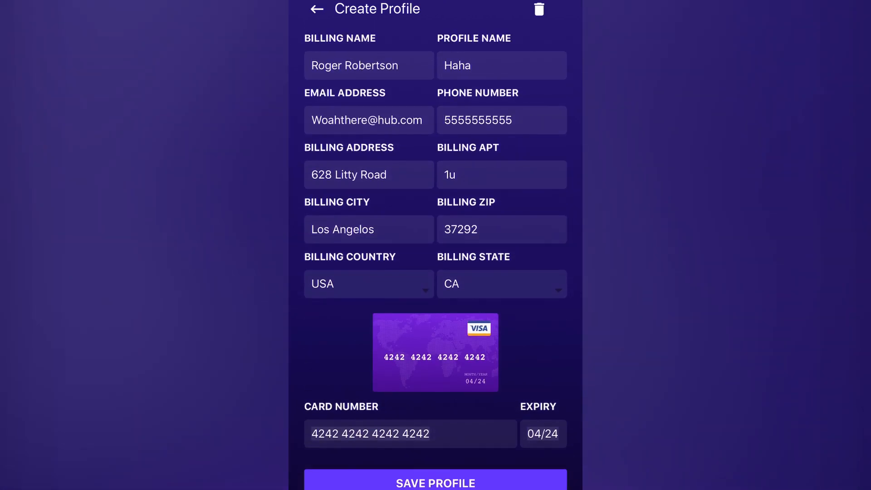
click(435, 482)
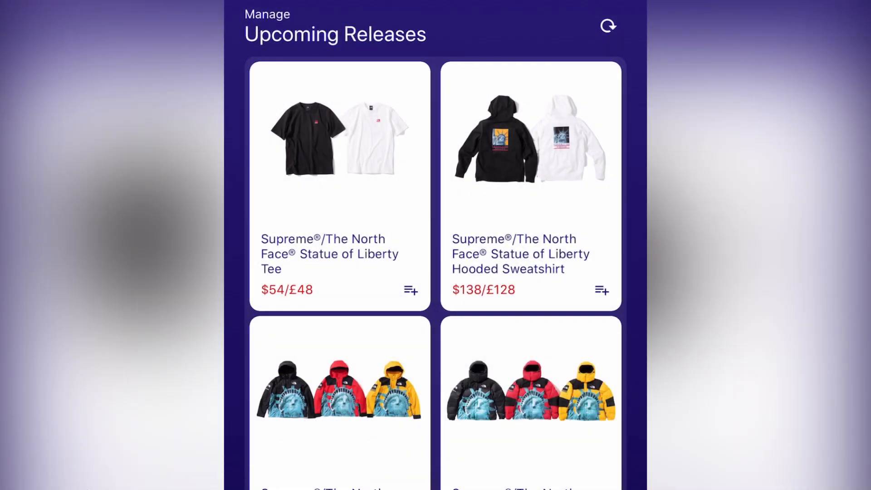
- Browse the Upcoming Releases list and refresh it
scroll(down, 3)
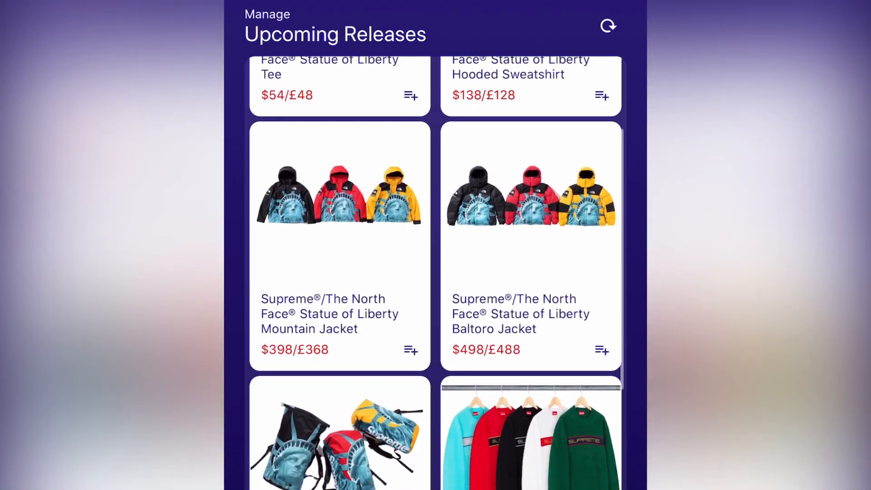
scroll(down, 3)
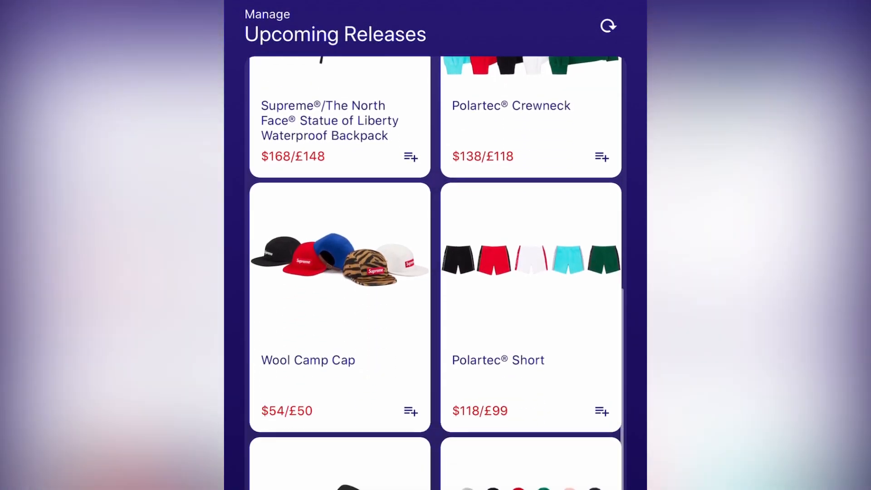
scroll(down, 3)
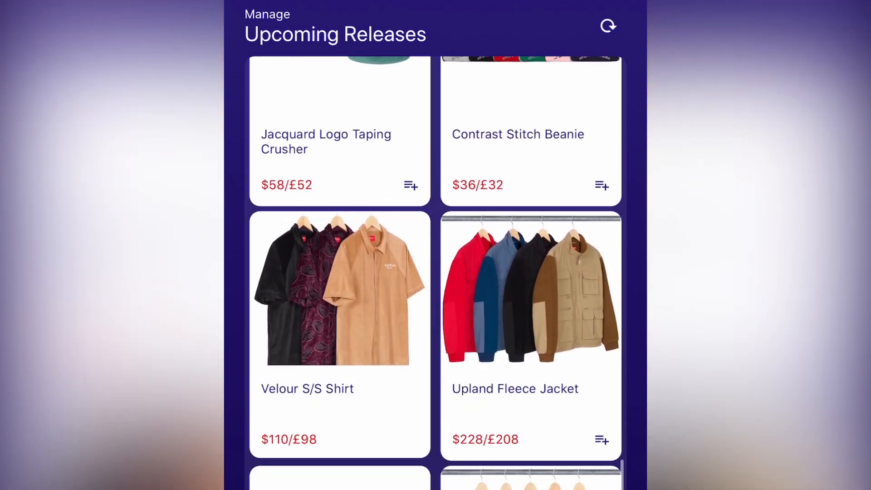
scroll(down, 3)
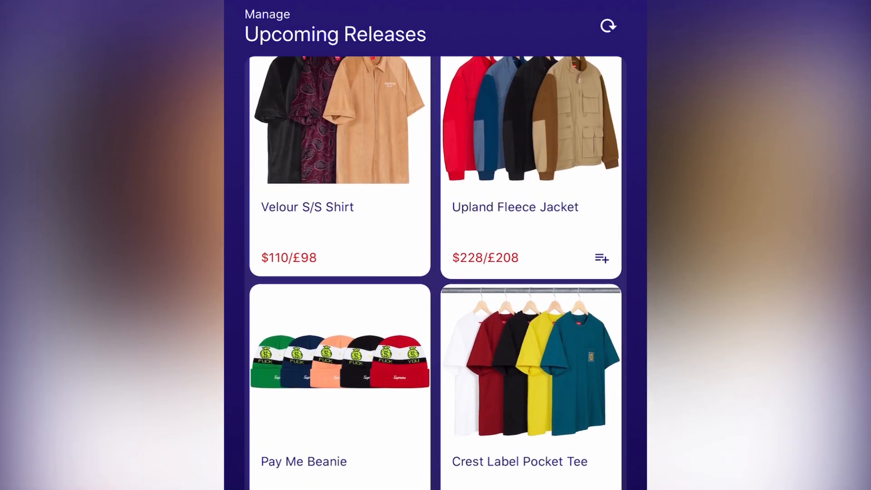
scroll(down, 3)
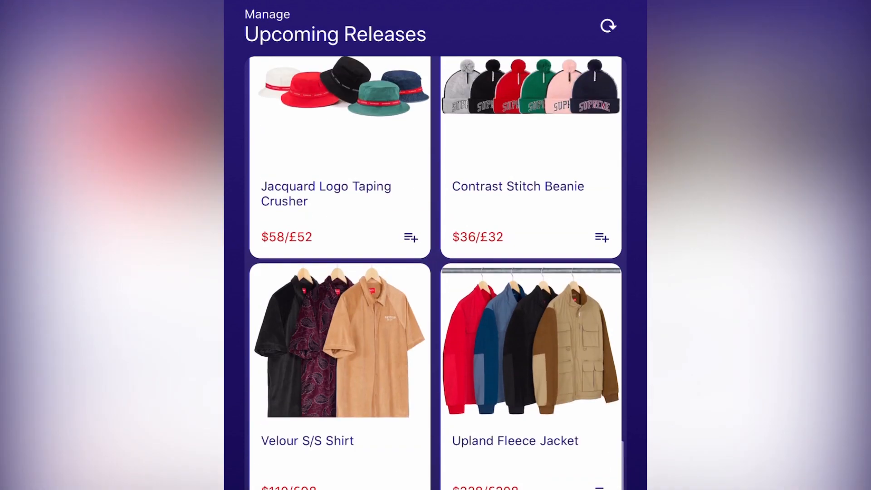
scroll(down, 3)
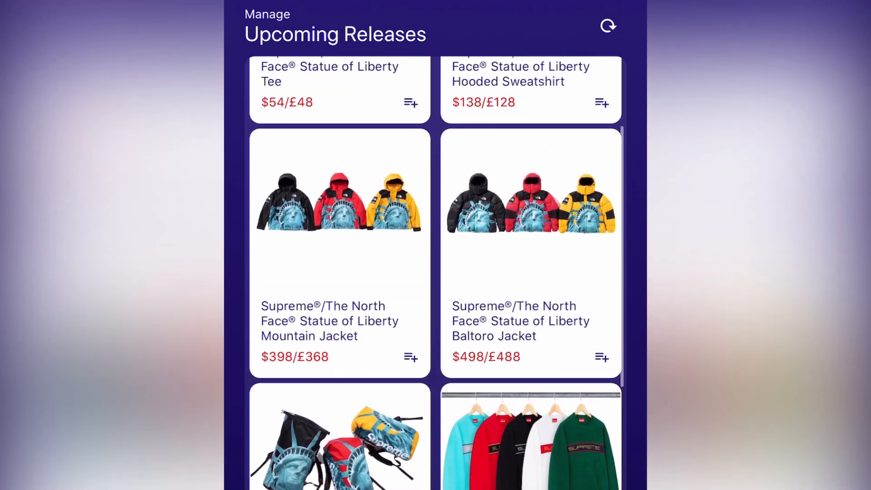
scroll(up, 3)
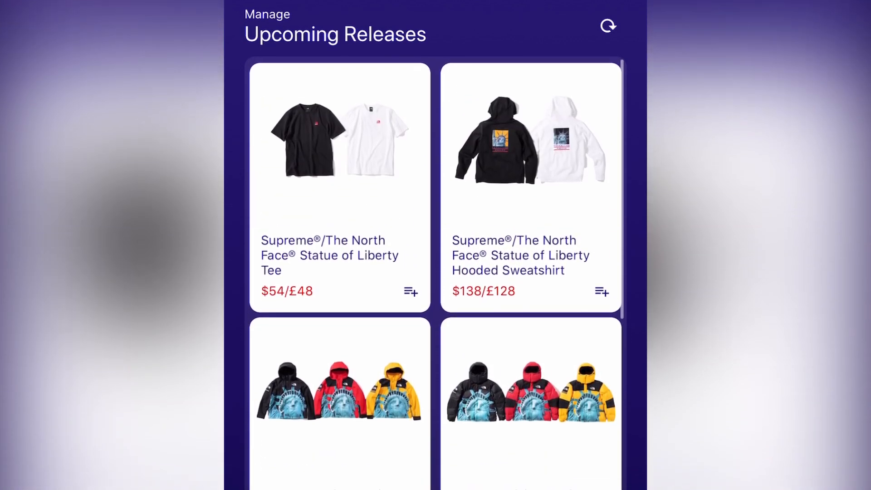
scroll(down, 3)
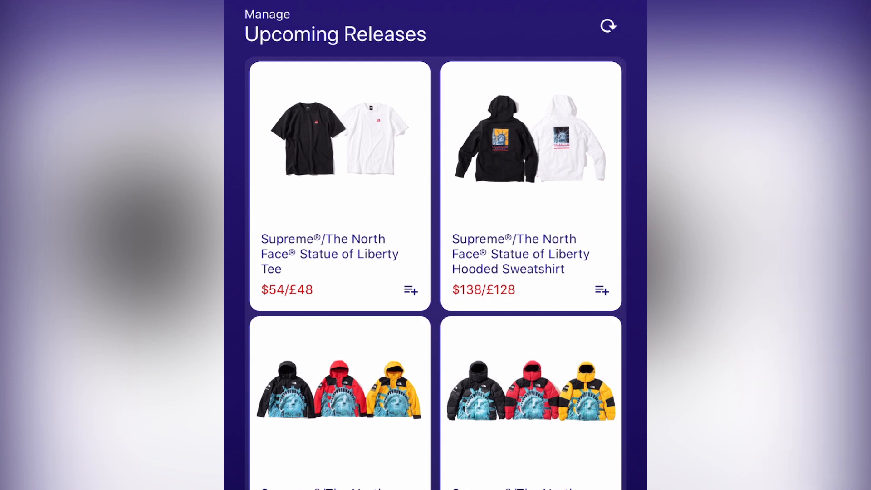
click(608, 26)
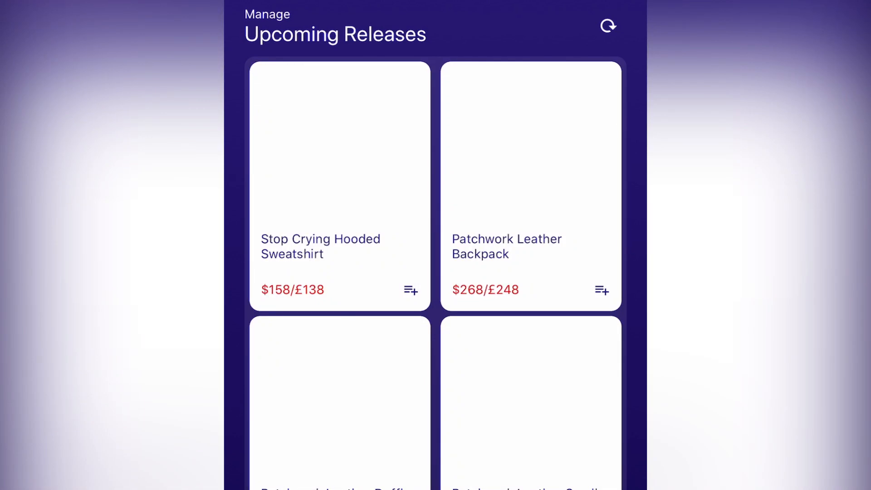
- Locate the Patchwork Leather Duffle Bag and start a task prefilled for it
scroll(down, 3)
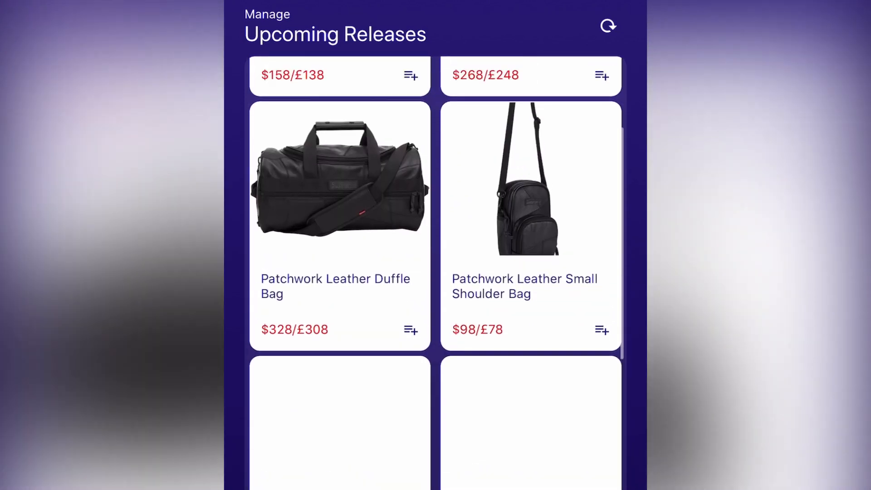
scroll(down, 3)
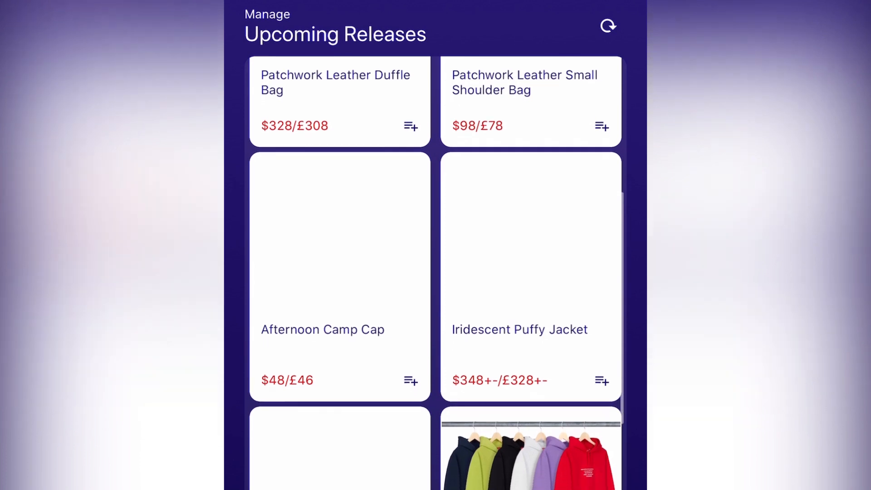
scroll(down, 3)
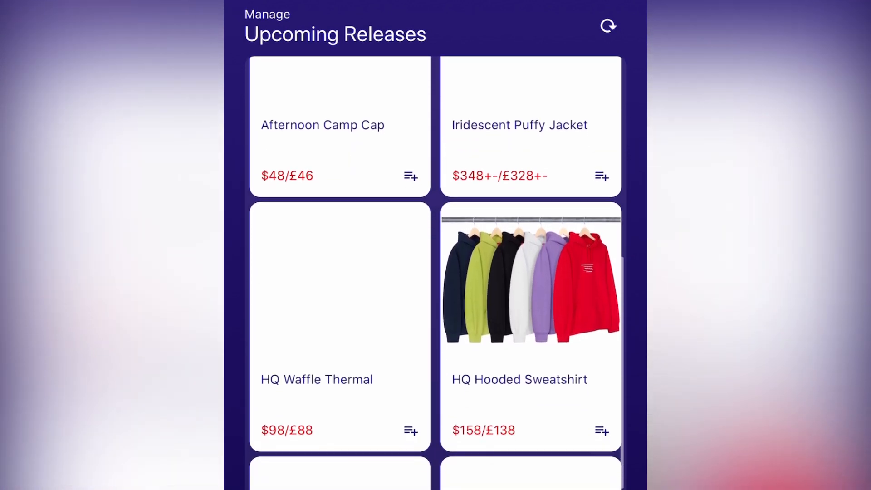
scroll(down, 3)
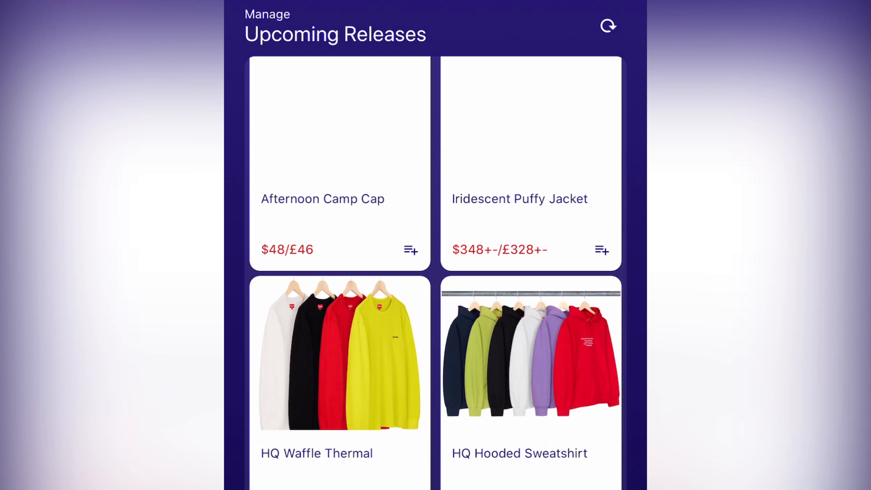
scroll(down, 3)
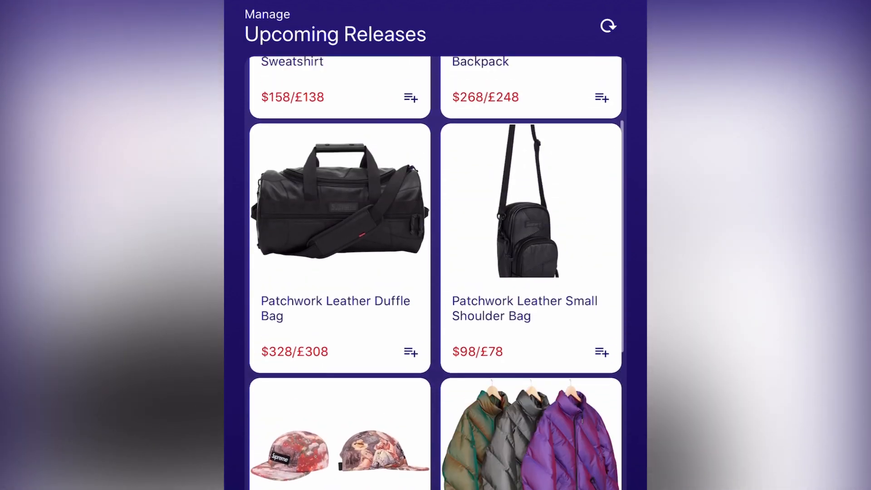
click(338, 222)
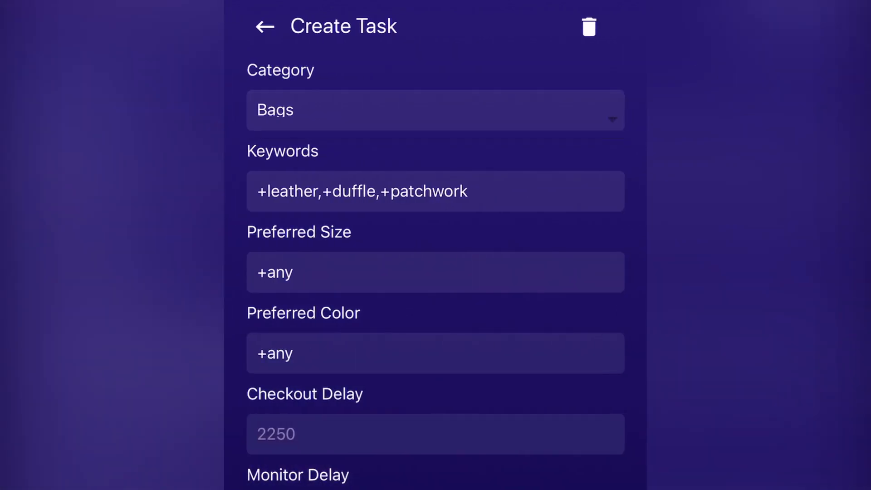
- Set the duffle bag task's checkout delay to 1500 and save it to the task list
click(434, 271)
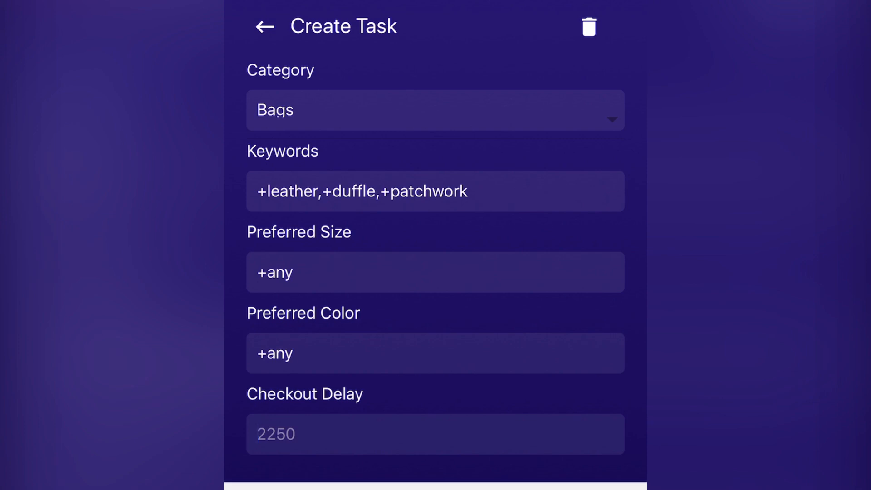
text(1500)
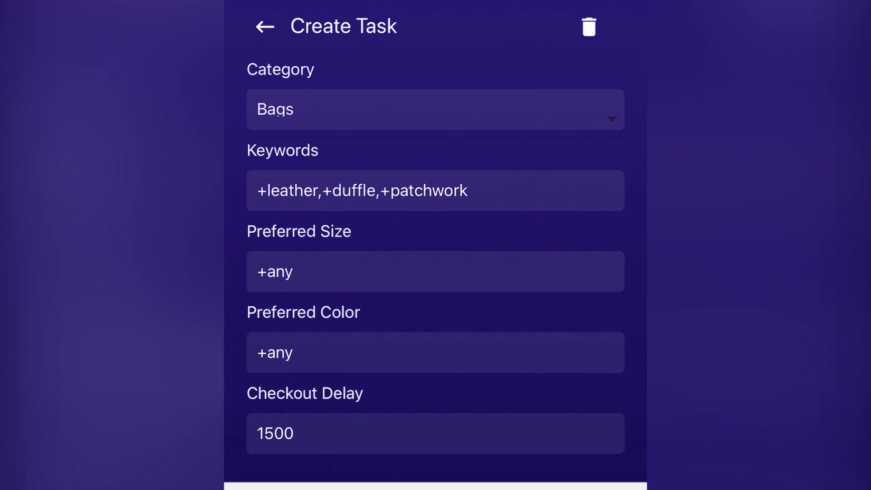
scroll(down, 3)
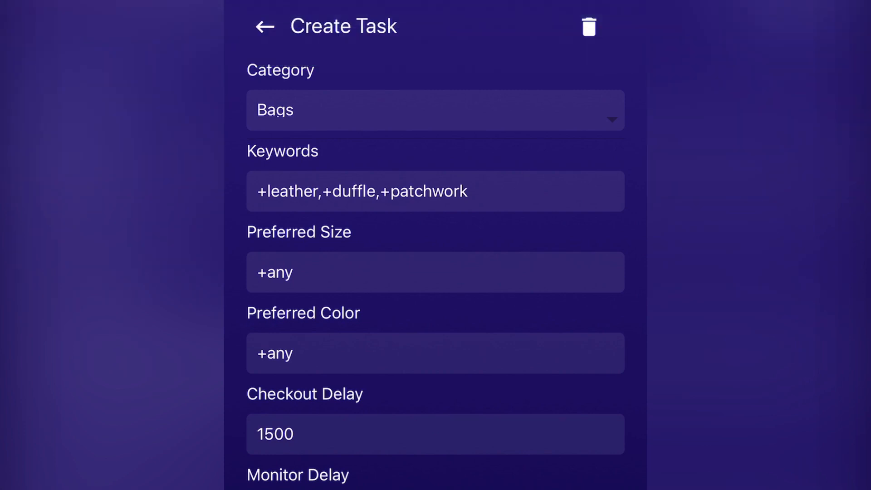
click(265, 26)
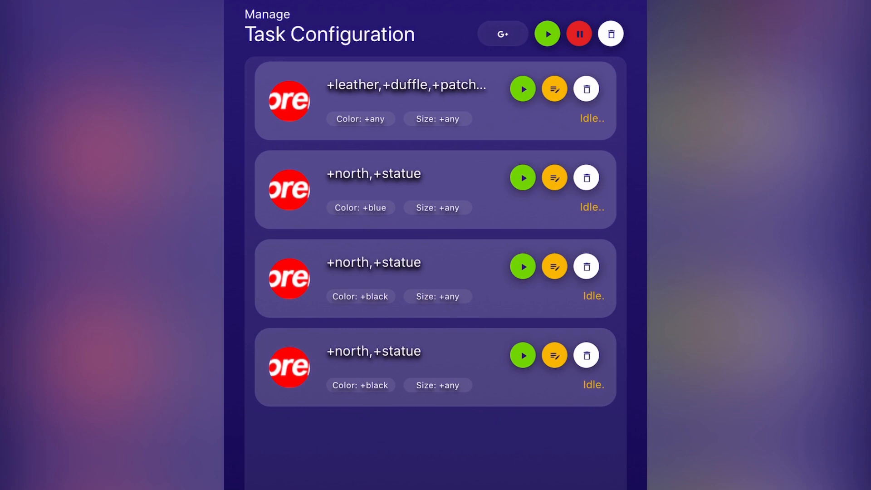
- Review the saved +leather,+duffle task, ending on a blank Create Task form
click(554, 88)
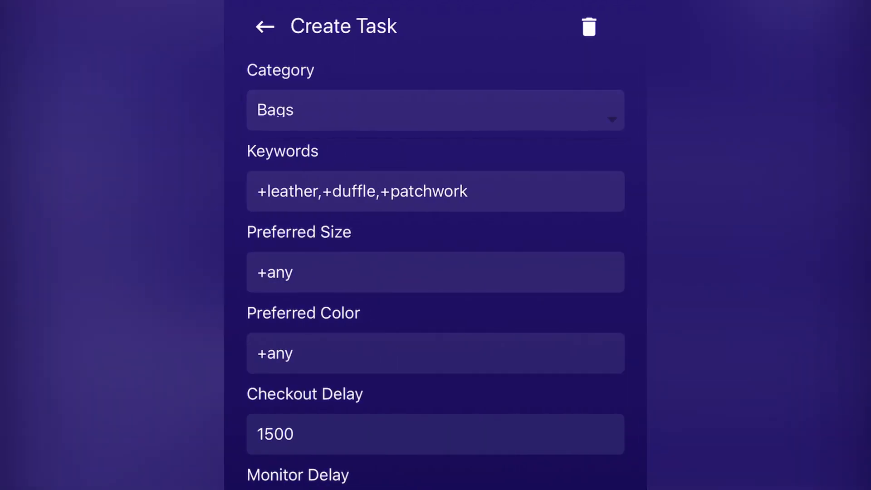
click(264, 26)
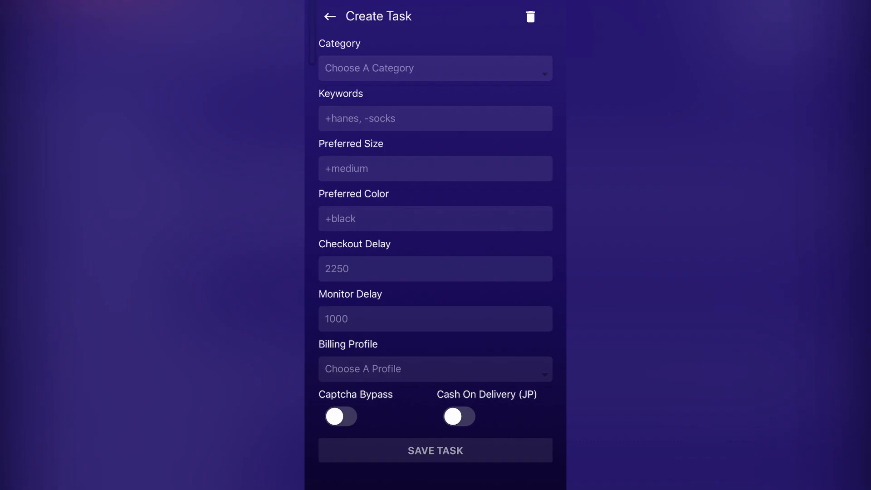
- Choose Sweatshirts as the task category and enter keywords +bogo
click(434, 450)
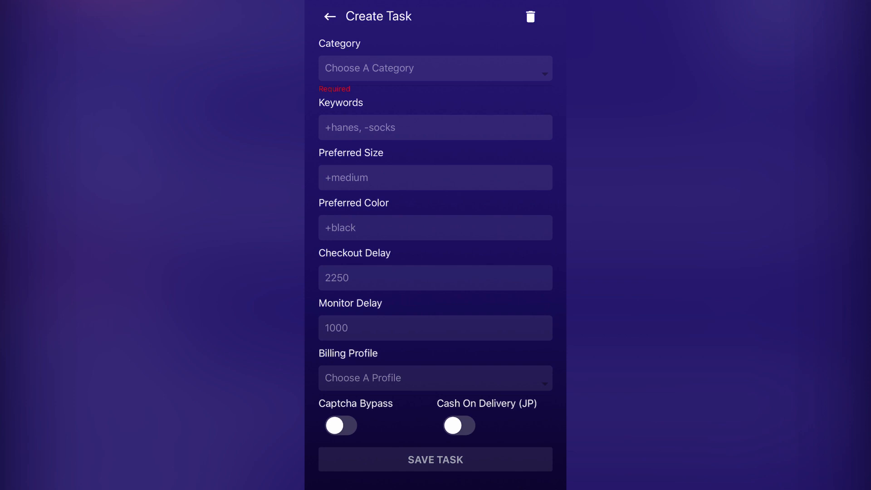
click(436, 68)
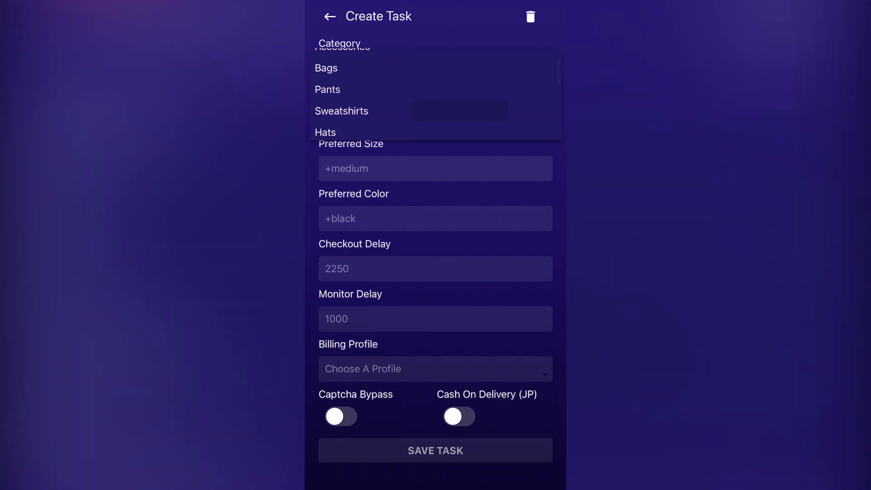
click(342, 111)
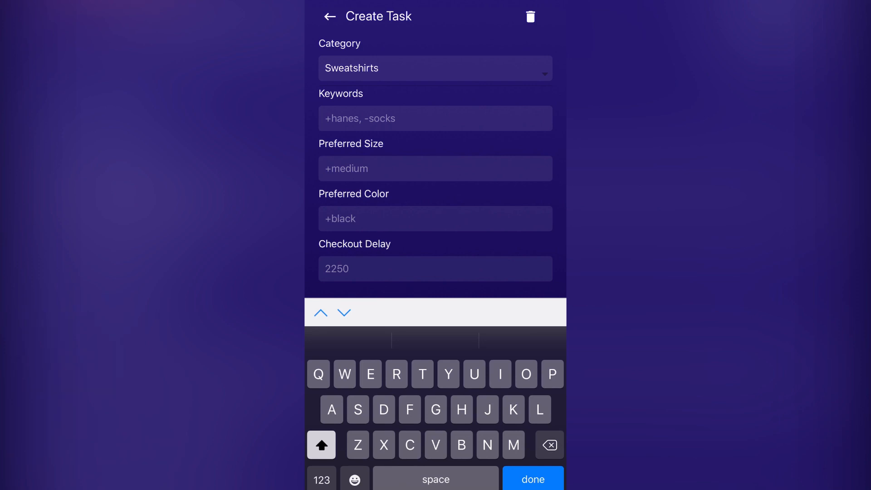
click(321, 445)
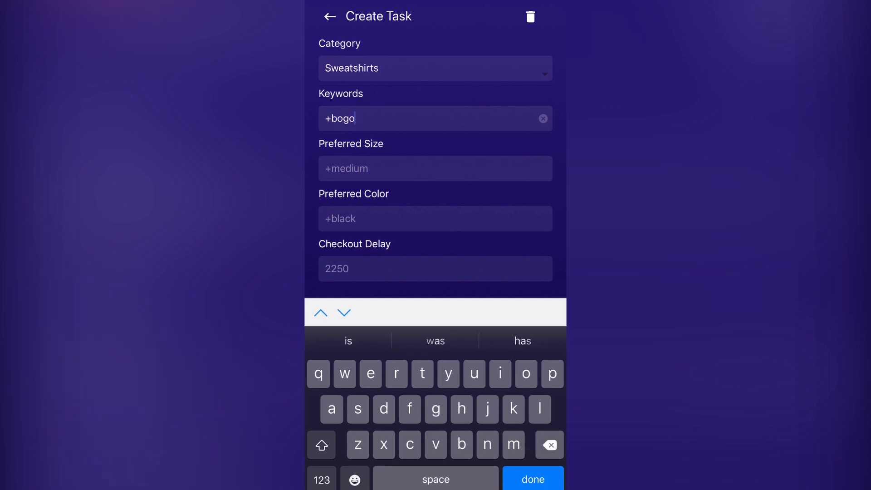
- Set preferred size +small, colour +blue and the checkout and monitor delays (1500, 750)
click(435, 169)
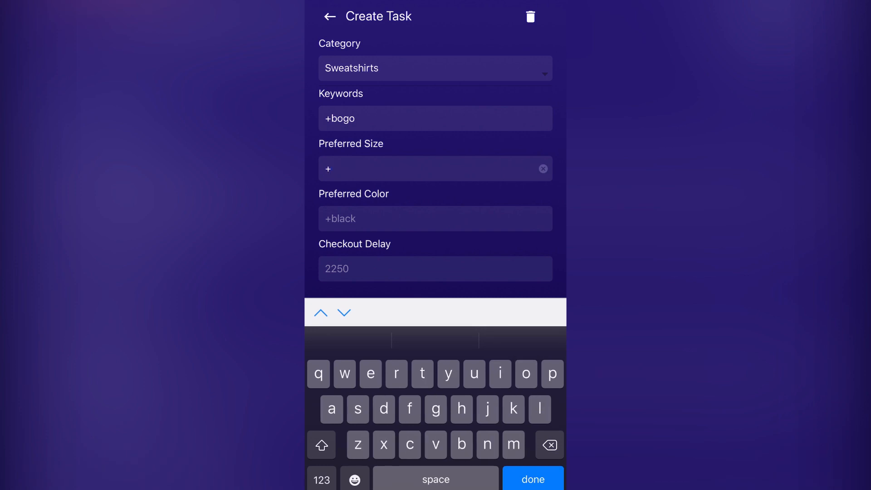
text(small)
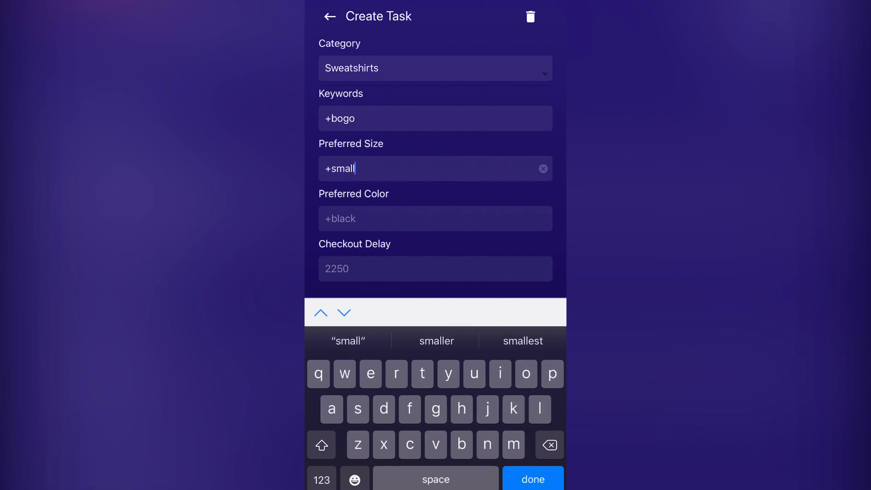
click(435, 219)
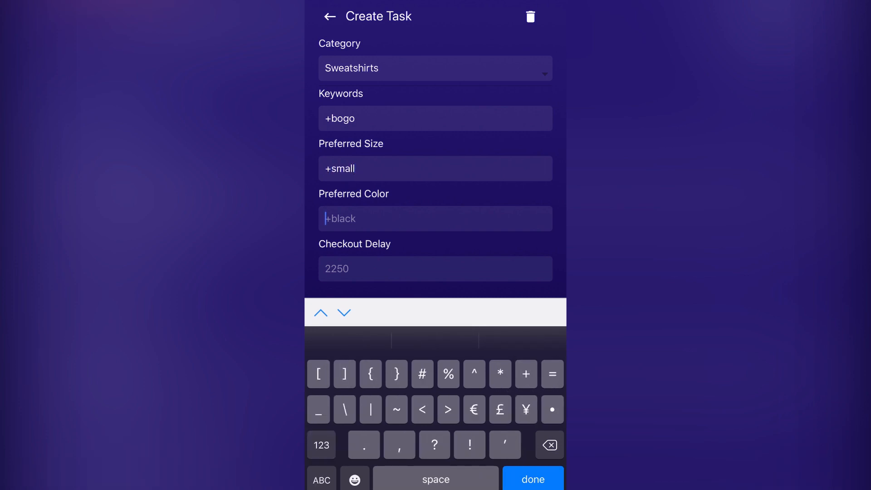
text(blue)
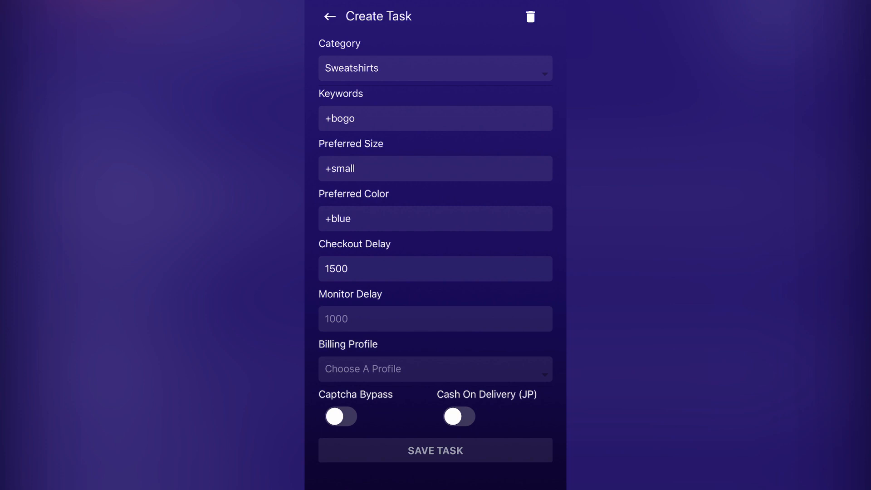
text(750)
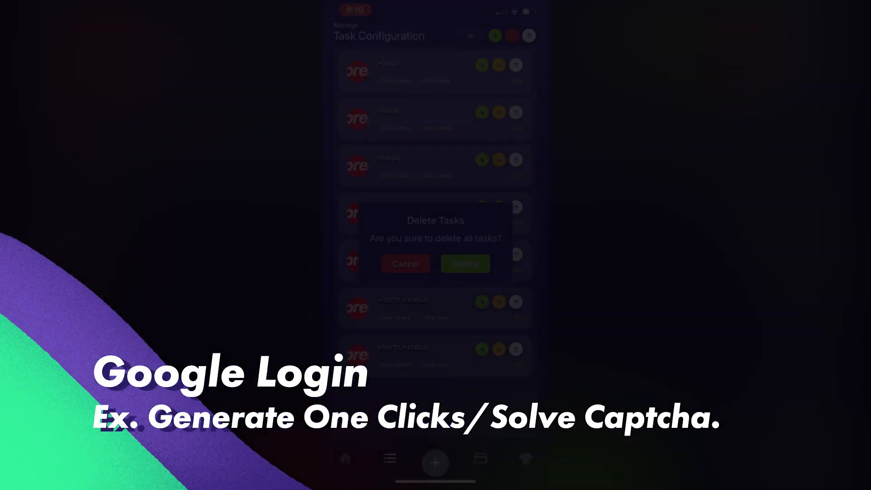
- Confirm deleting all tasks and return to the dashboard showing 1 successful, 112 failed checkouts
click(465, 263)
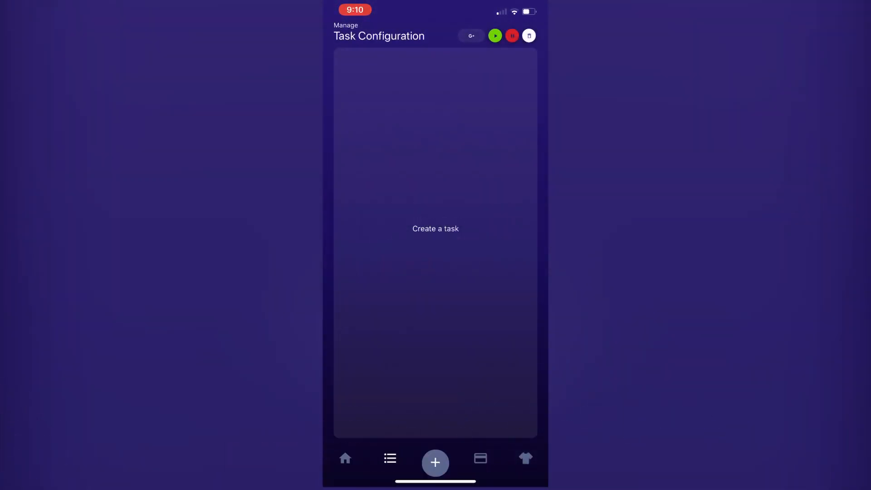
click(471, 35)
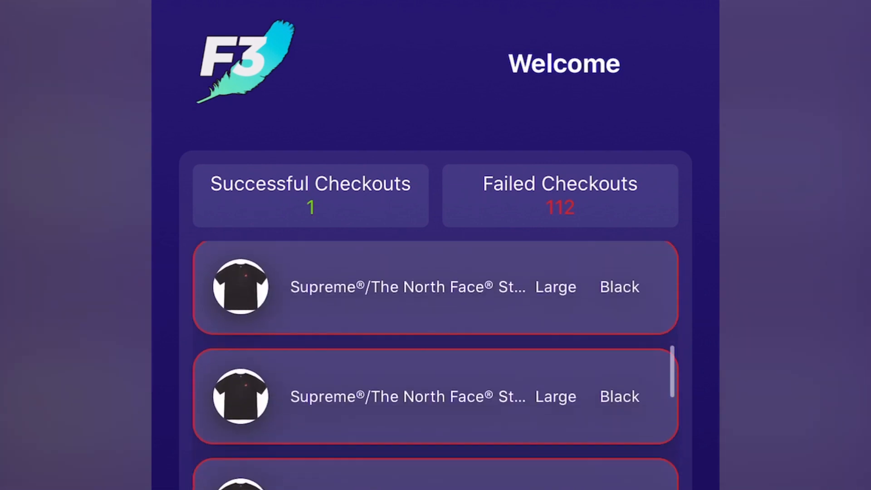
scroll(down, 3)
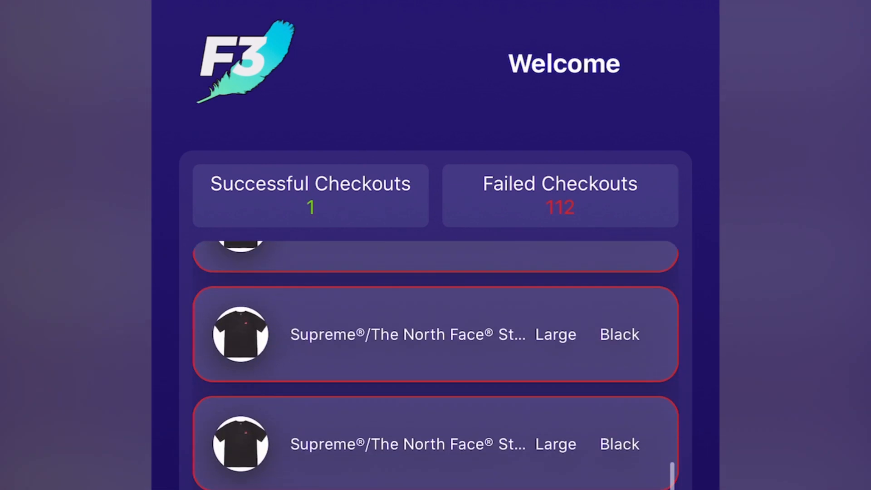